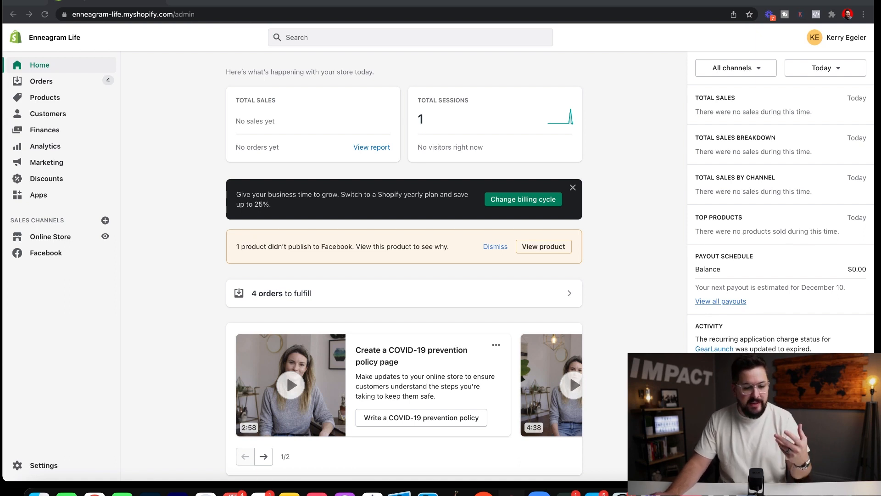
{"action": "mouse_move", "coordinate": [43, 198]}
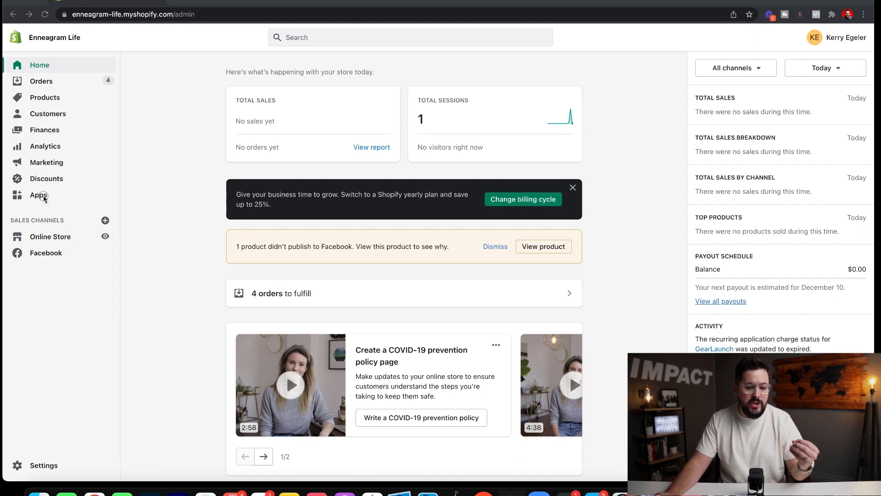
- Scroll through the 12 installed apps, including Customcat - Print on Demand
{"action": "left_click", "coordinate": [38, 195]}
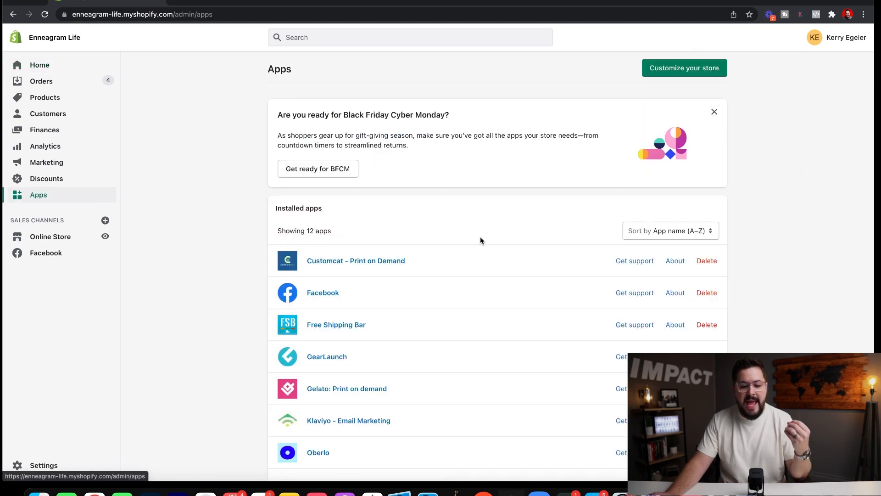
{"action": "scroll", "scroll_direction": "down", "scroll_amount": 3}
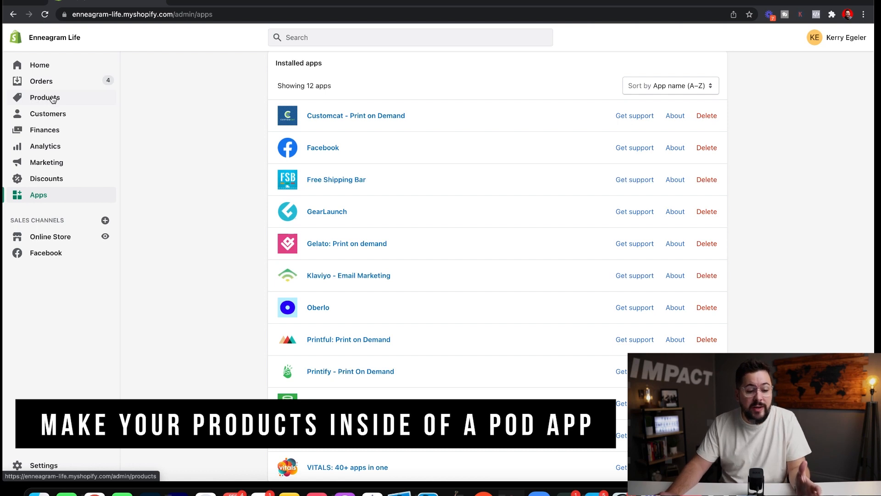
{"action": "mouse_move", "coordinate": [375, 123]}
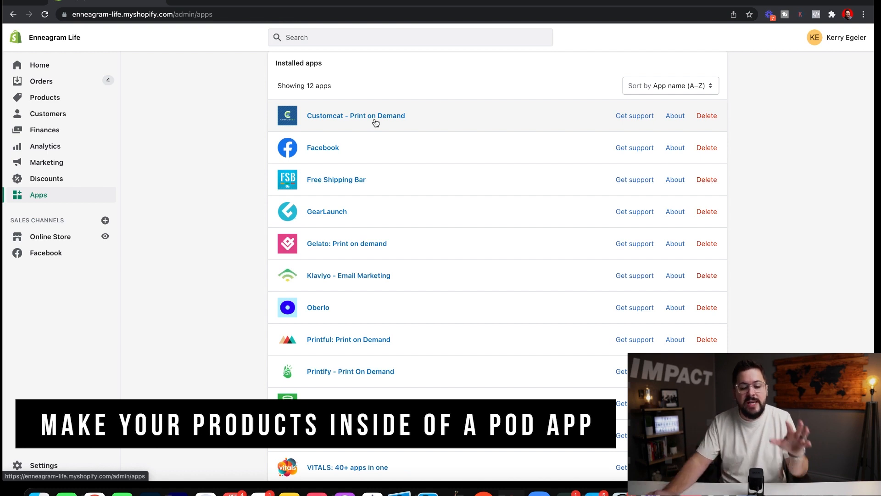
{"action": "scroll", "scroll_direction": "down", "scroll_amount": 3}
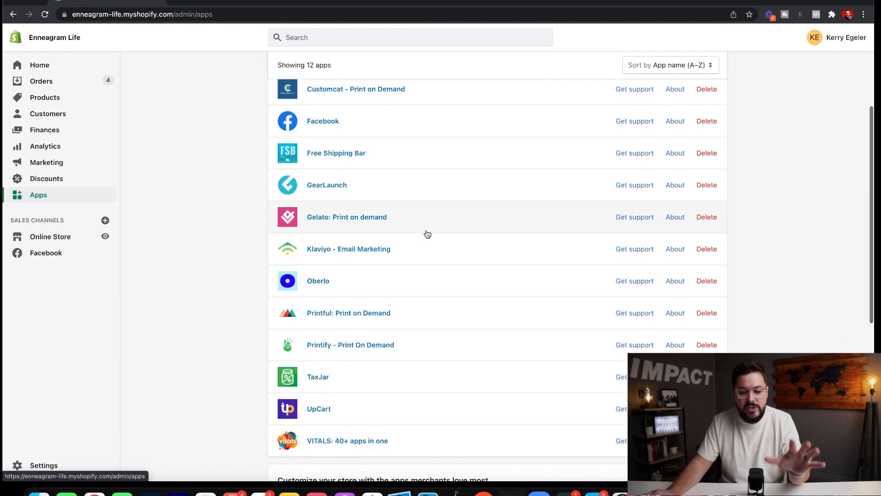
{"action": "mouse_move", "coordinate": [396, 111]}
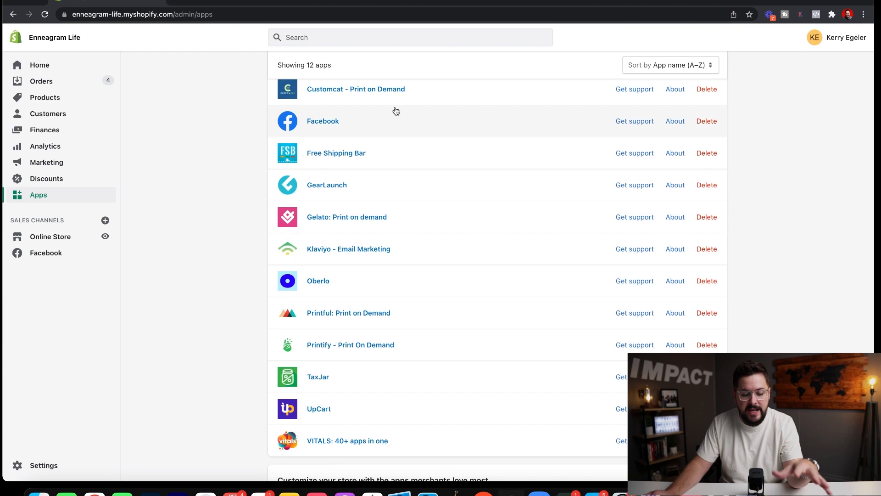
{"action": "mouse_move", "coordinate": [442, 253]}
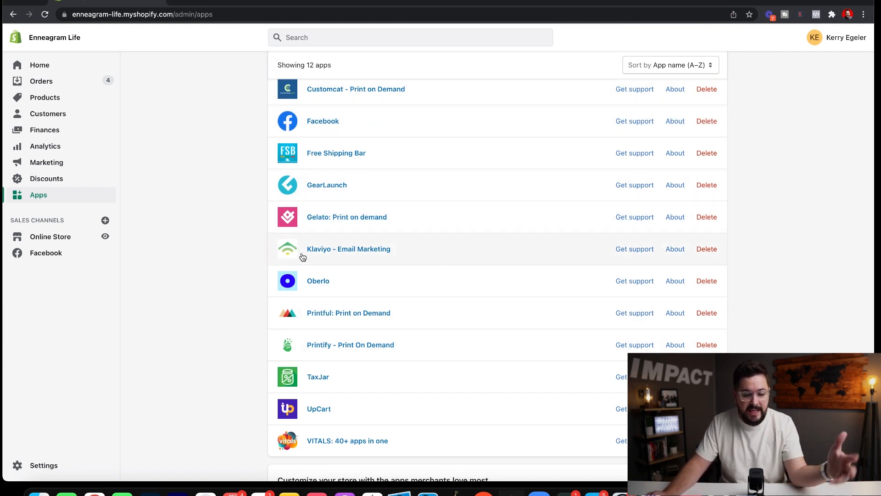
{"action": "mouse_move", "coordinate": [204, 233]}
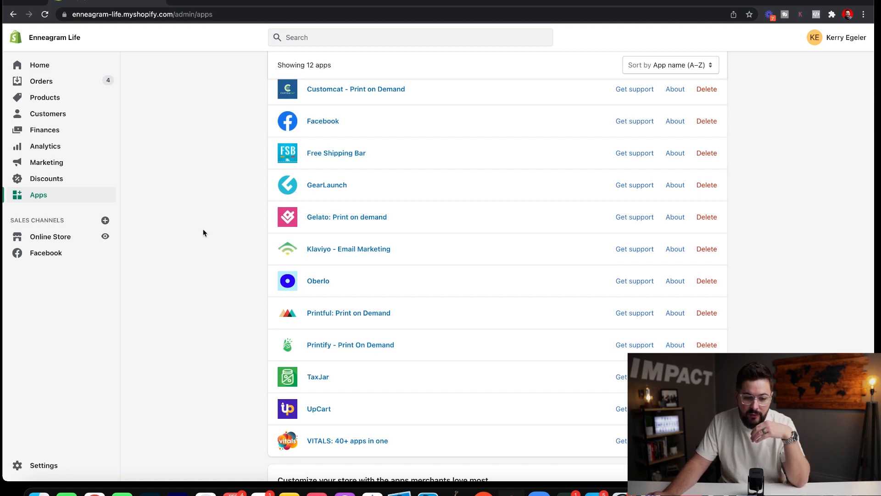
{"action": "mouse_move", "coordinate": [45, 97]}
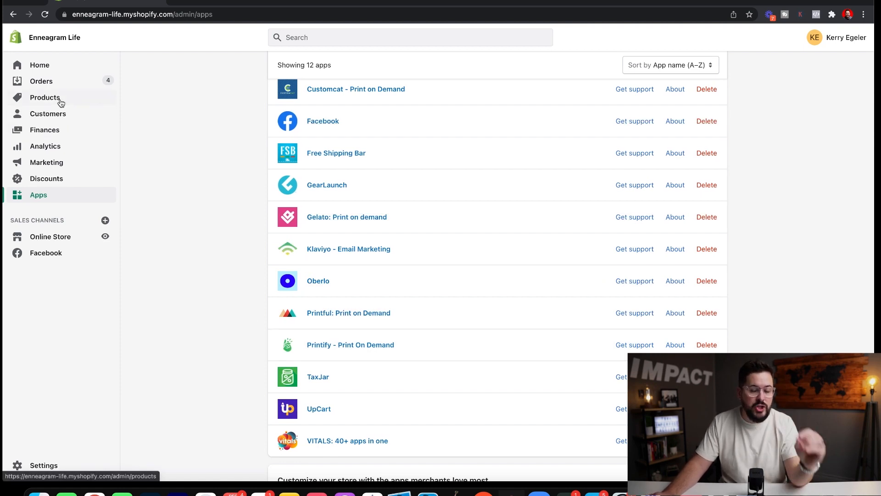
{"action": "mouse_move", "coordinate": [386, 412]}
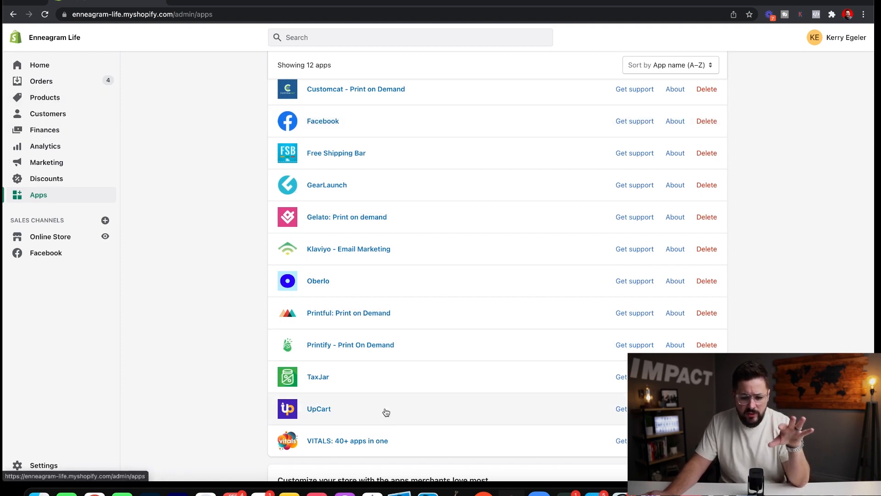
{"action": "mouse_move", "coordinate": [191, 172]}
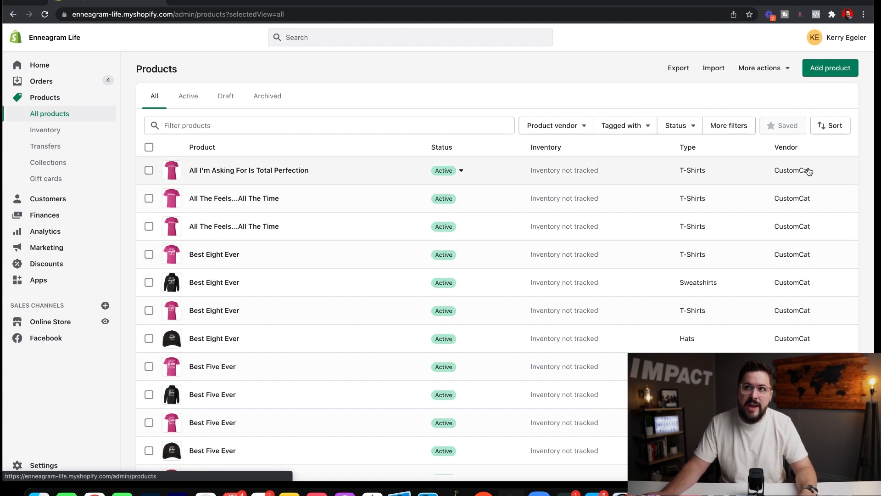
- Scroll the product list to confirm CustomCat is the vendor of every t-shirt, sweatshirt and hat
{"action": "scroll", "scroll_direction": "down", "scroll_amount": 3}
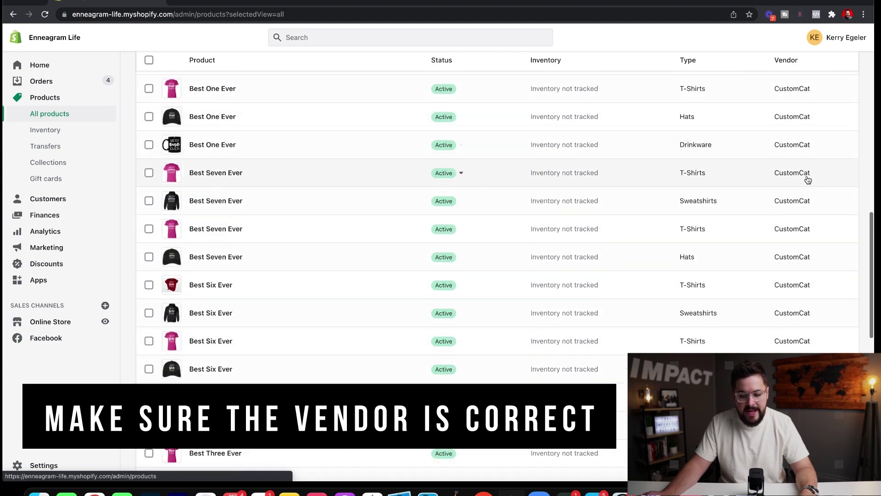
{"action": "scroll", "scroll_direction": "down", "scroll_amount": 3}
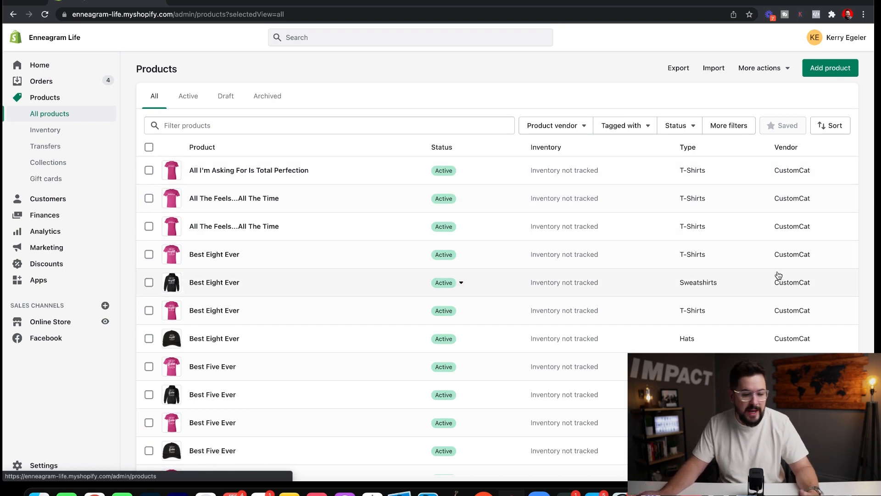
{"action": "mouse_move", "coordinate": [67, 93]}
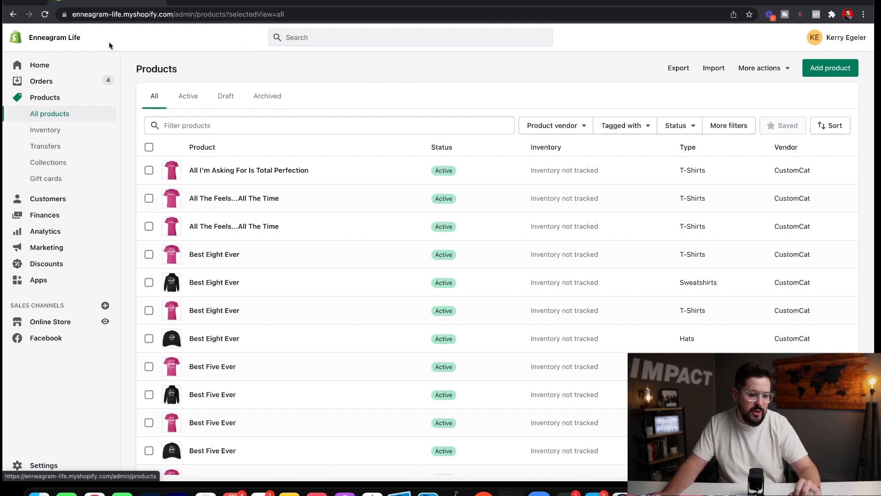
- Go to Orders and start a new manual draft order
{"action": "left_click", "coordinate": [41, 81]}
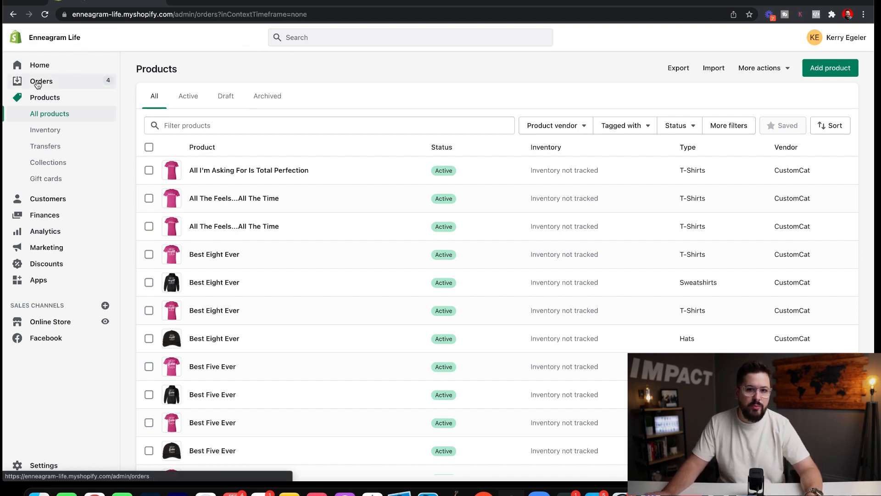
{"action": "left_click", "coordinate": [41, 82]}
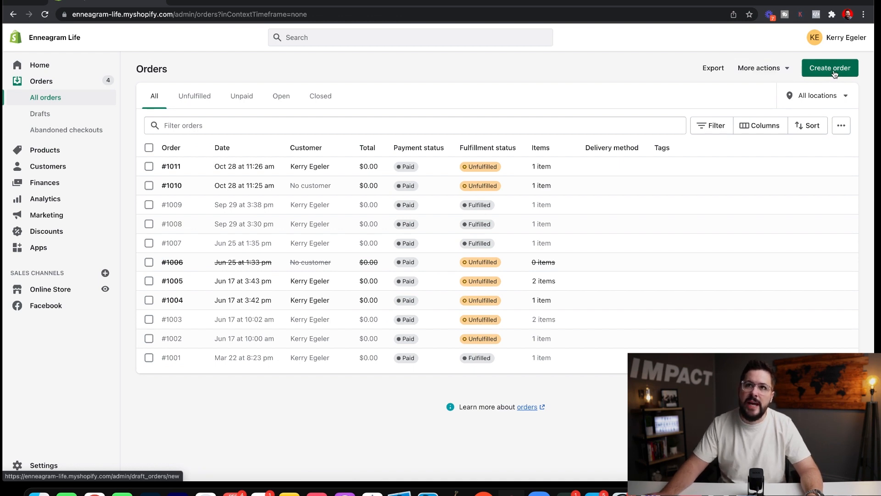
{"action": "left_click", "coordinate": [830, 67]}
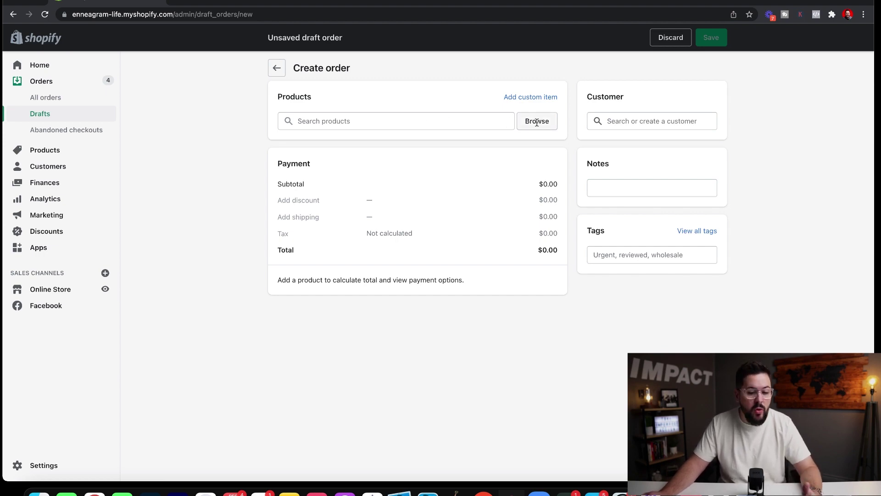
- Add the Berry / XL All I'm Asking For Is Total Perfection shirt at $23.99
{"action": "left_click", "coordinate": [536, 121]}
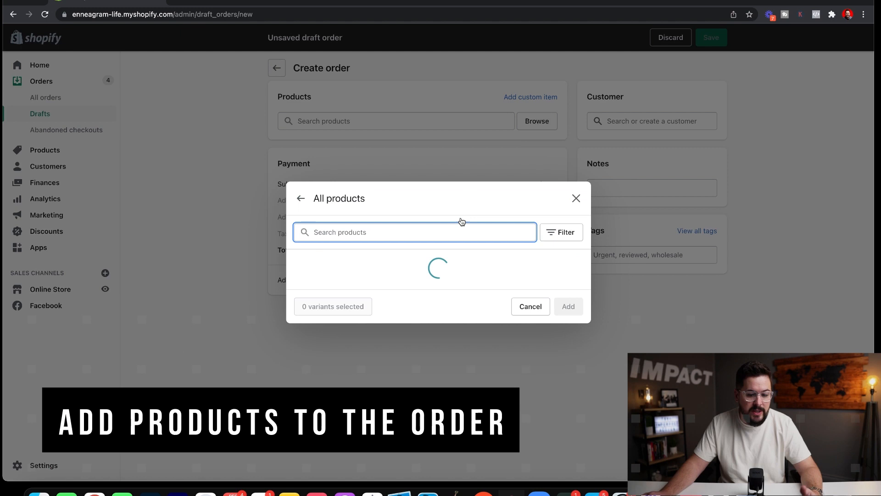
{"action": "mouse_move", "coordinate": [490, 284]}
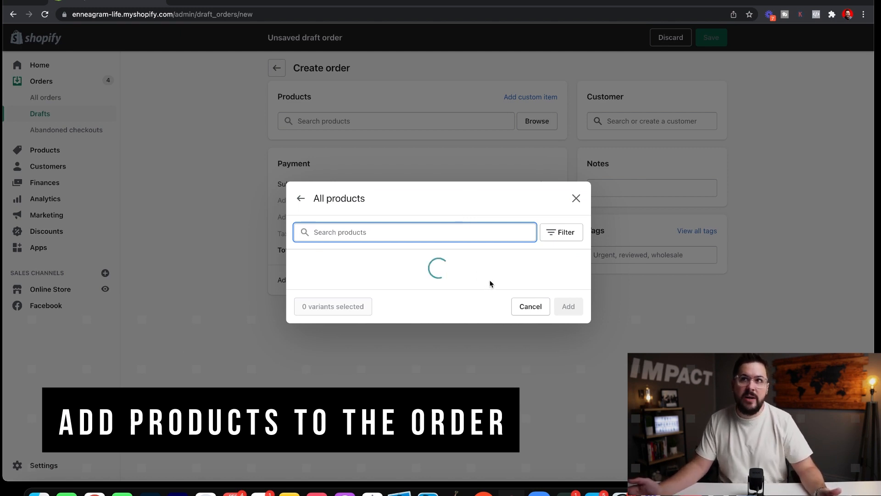
{"action": "mouse_move", "coordinate": [497, 262]}
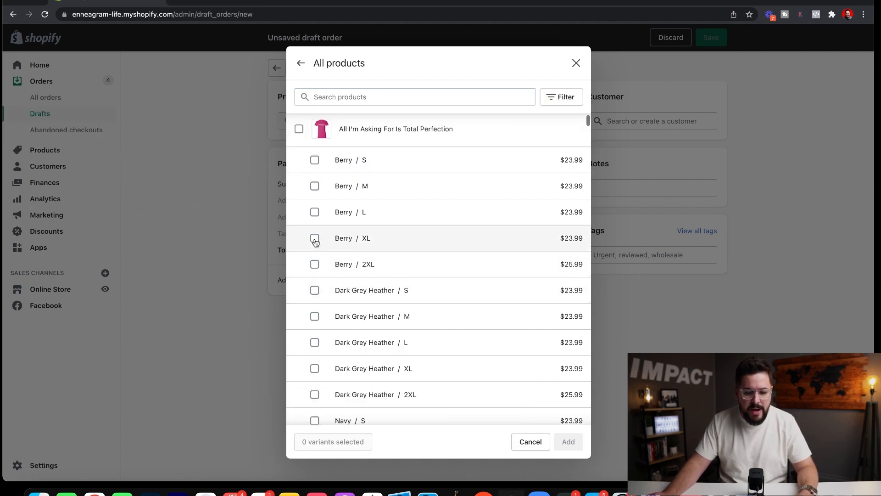
{"action": "left_click", "coordinate": [530, 442]}
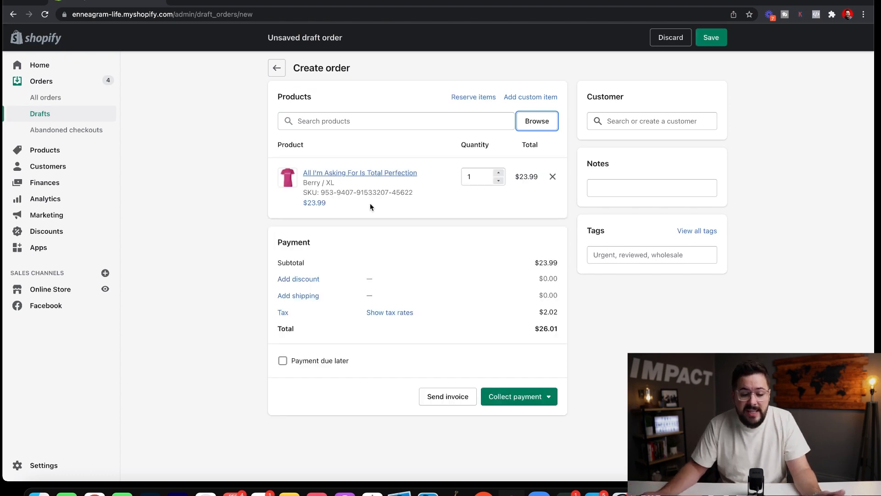
{"action": "mouse_move", "coordinate": [468, 222]}
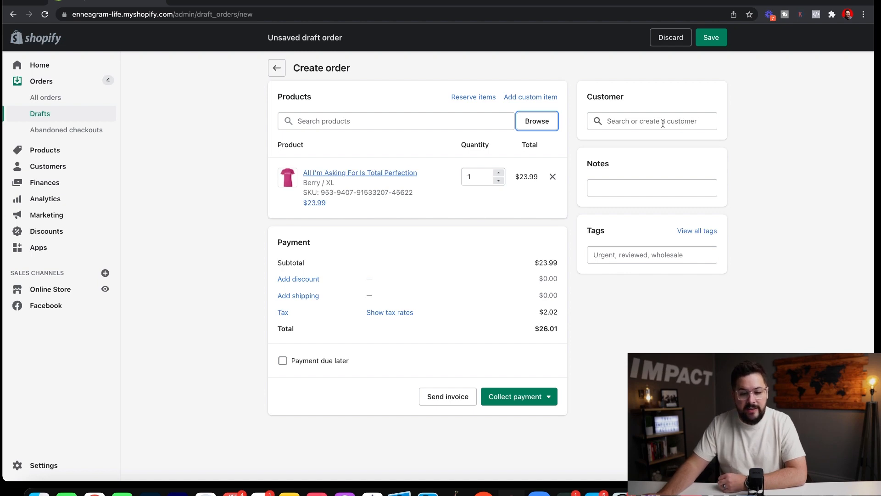
{"action": "left_click", "coordinate": [651, 121]}
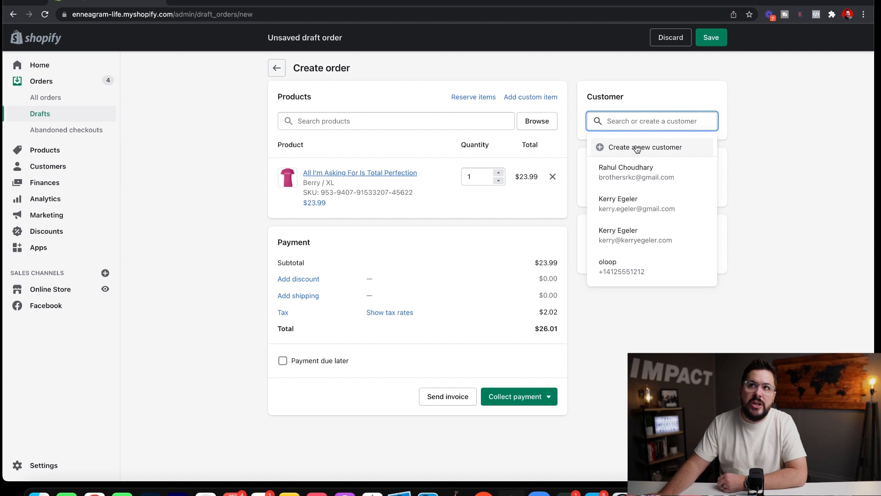
{"action": "left_click", "coordinate": [645, 147]}
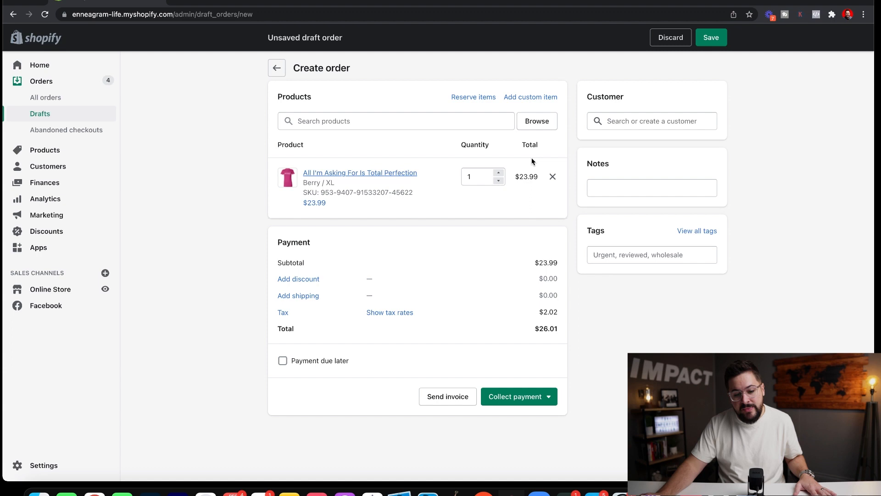
{"action": "mouse_move", "coordinate": [512, 270]}
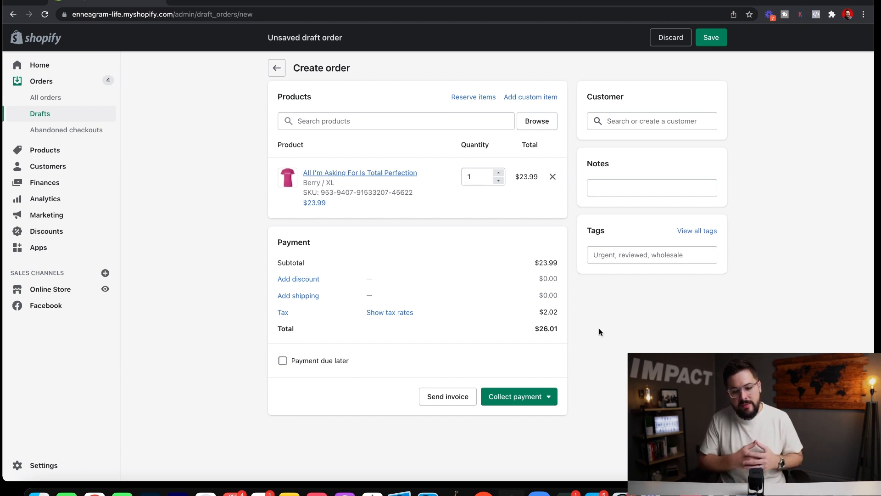
{"action": "double_click", "coordinate": [546, 328]}
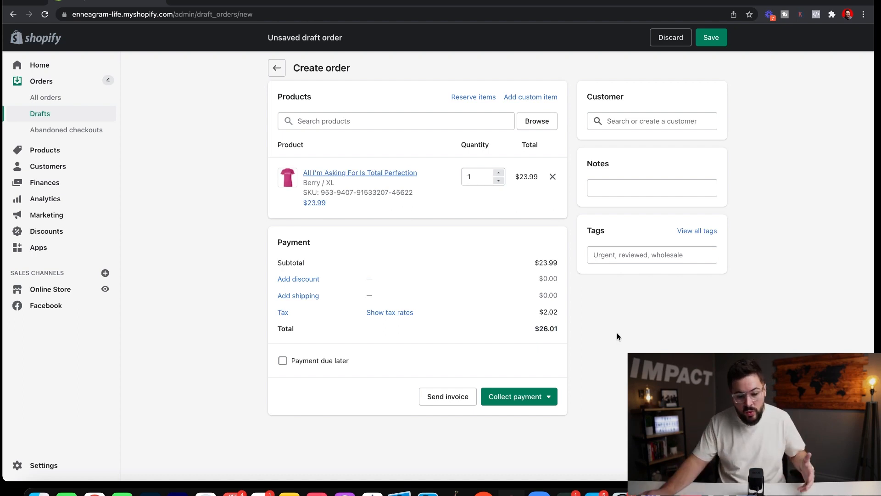
{"action": "mouse_move", "coordinate": [306, 284]}
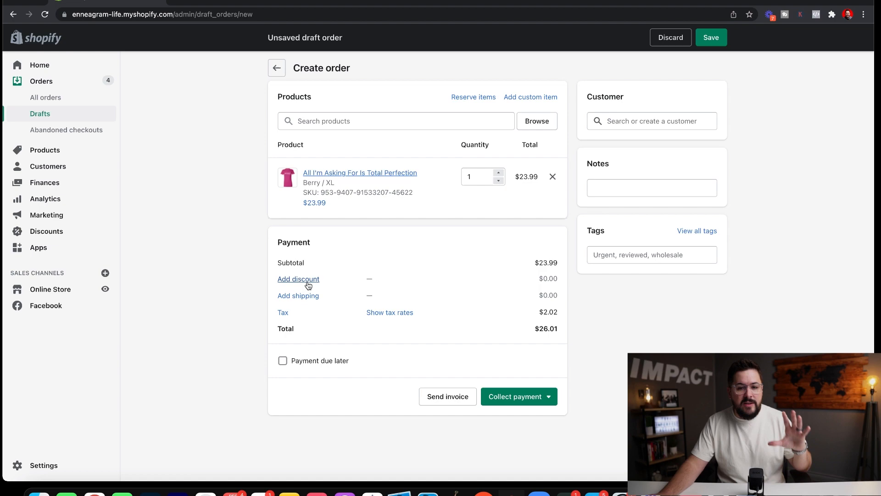
- Apply a 100% percentage discount, bringing the order total to $0.00
{"action": "left_click", "coordinate": [298, 278]}
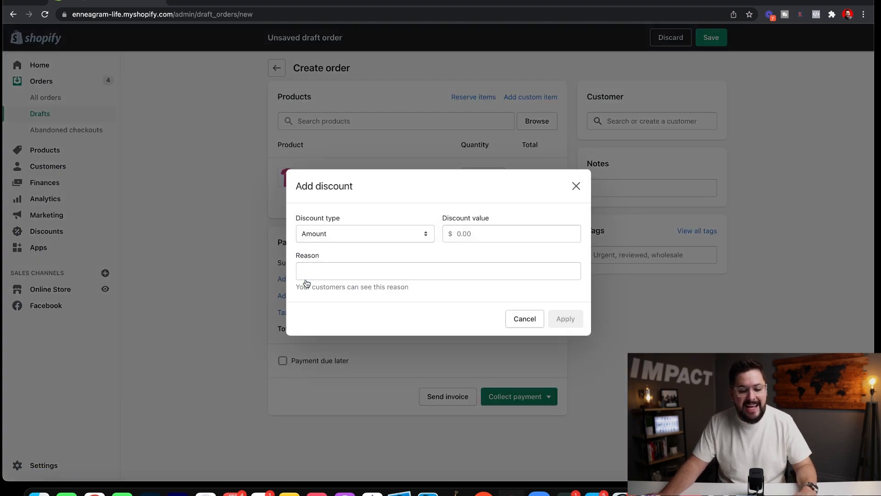
{"action": "left_click", "coordinate": [365, 233]}
{"action": "type", "text": "100"}
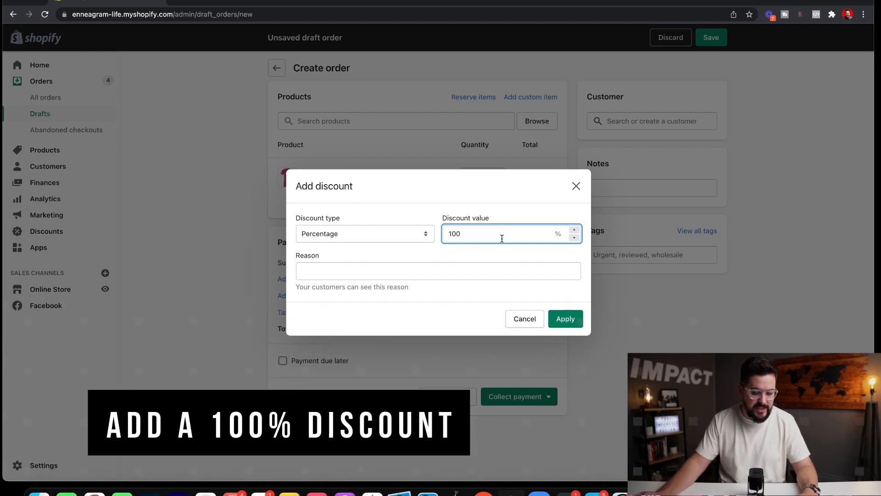
{"action": "left_click", "coordinate": [565, 319]}
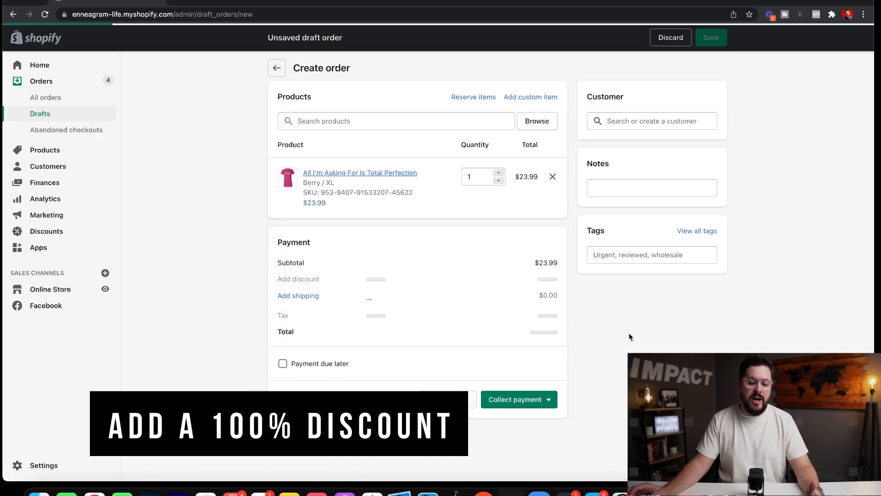
{"action": "left_click", "coordinate": [298, 279]}
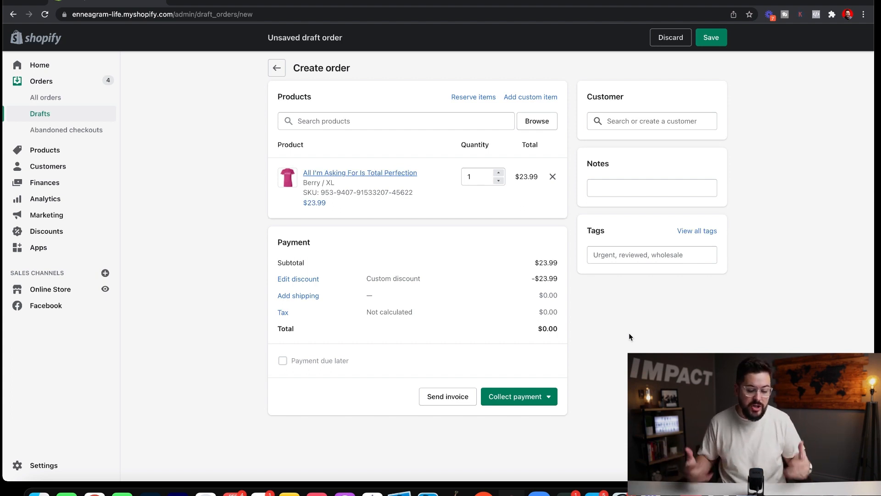
- Attach new customer test test with a 123 Test Street, Council Bluffs address
{"action": "left_click", "coordinate": [651, 120]}
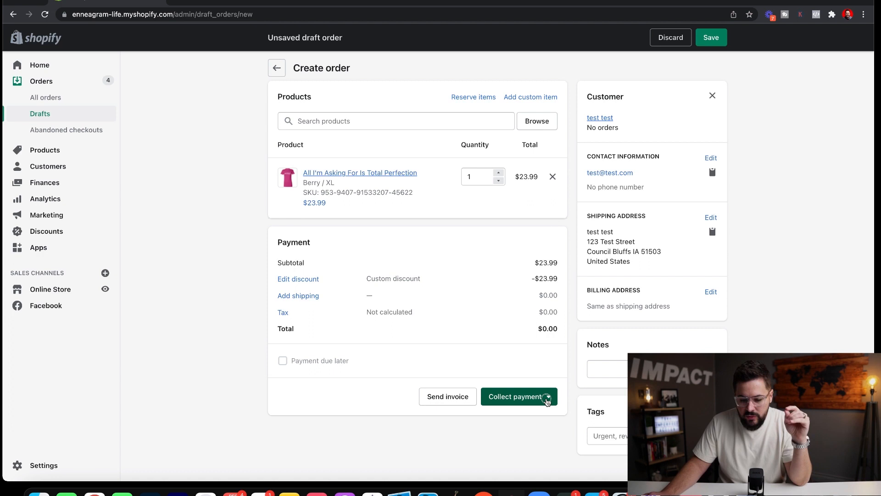
- Mark the $0.00 order as paid and confirm creating order #D13
{"action": "left_click", "coordinate": [548, 397]}
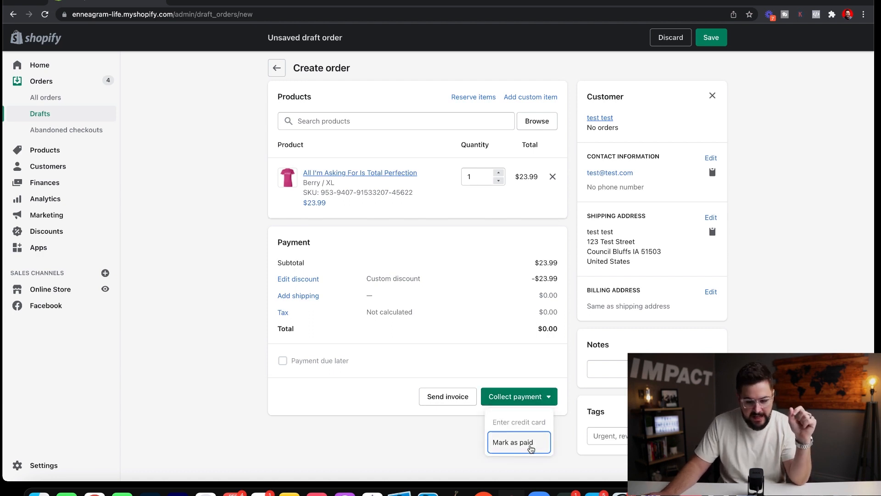
{"action": "left_click", "coordinate": [519, 441]}
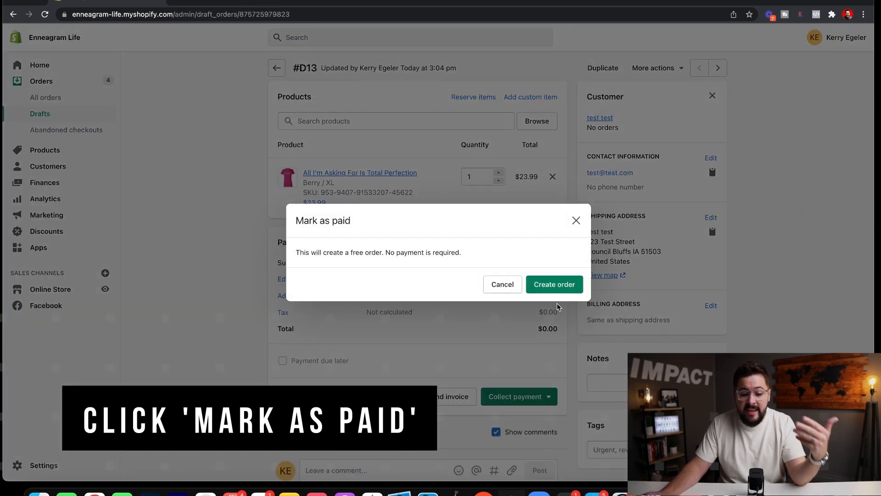
{"action": "left_click", "coordinate": [554, 284]}
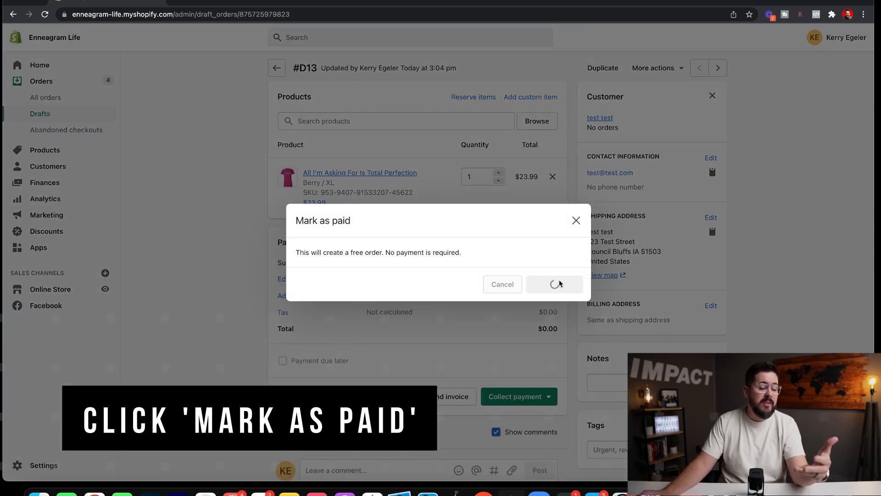
{"action": "left_click", "coordinate": [555, 284]}
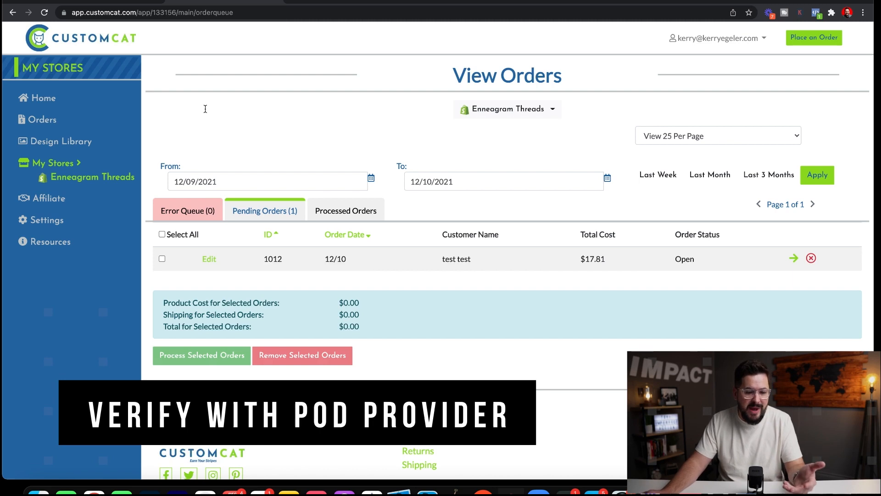
{"action": "mouse_move", "coordinate": [51, 127]}
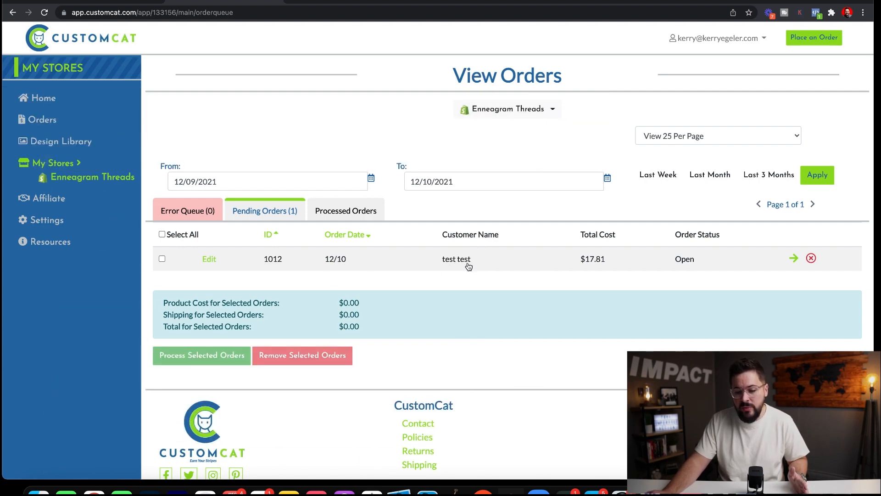
{"action": "mouse_move", "coordinate": [534, 283]}
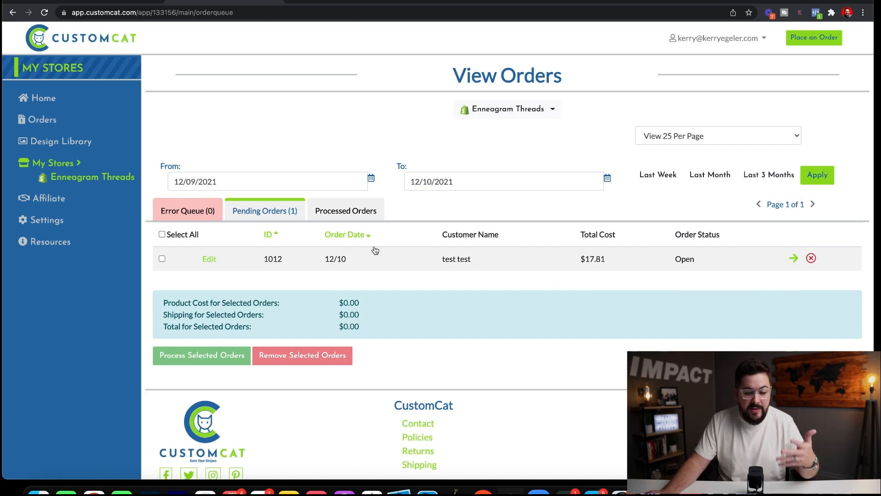
{"action": "mouse_move", "coordinate": [498, 258]}
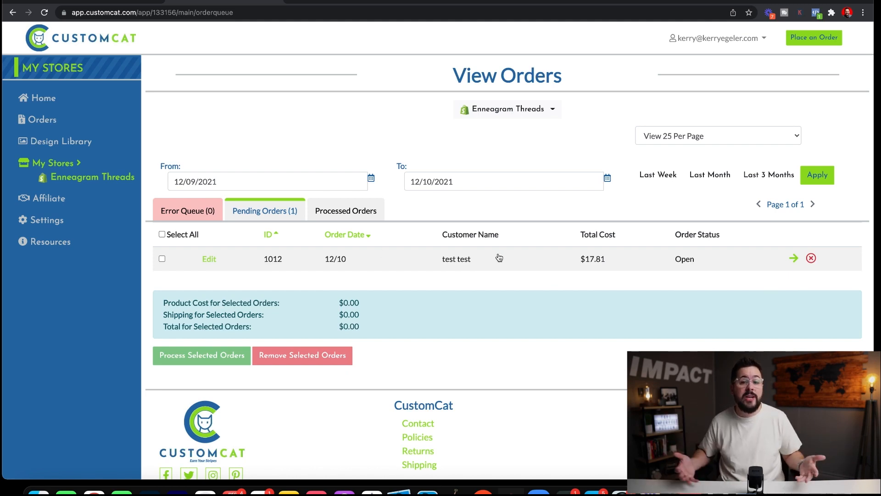